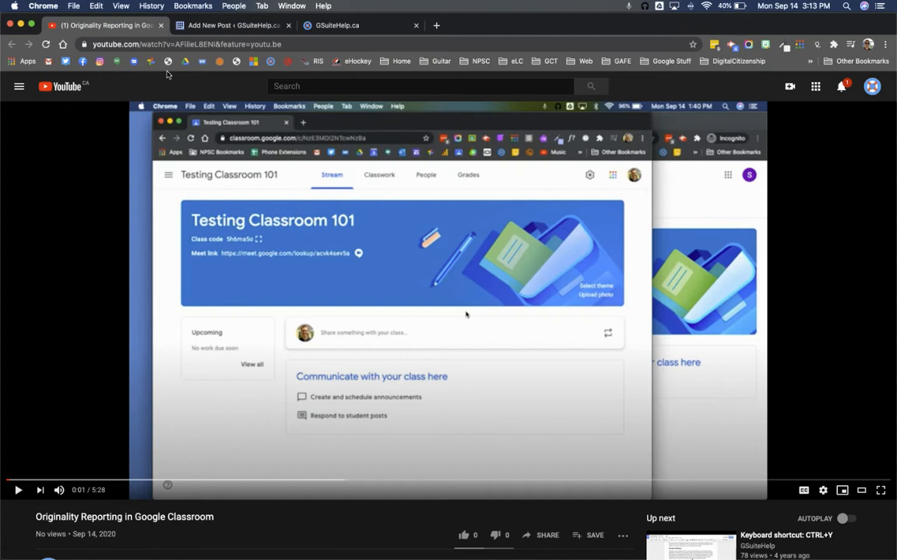
{"action": "mouse_move", "coordinate": [185, 355]}
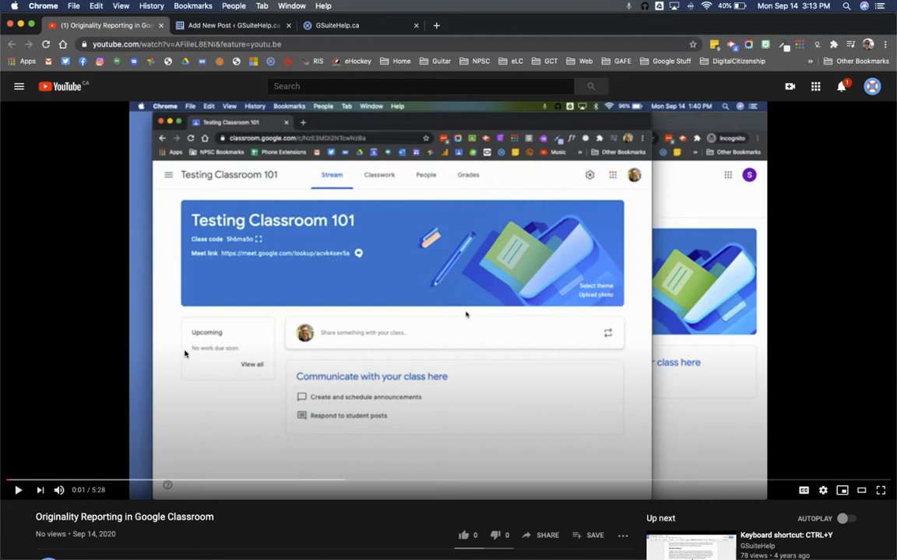
{"action": "mouse_move", "coordinate": [244, 492]}
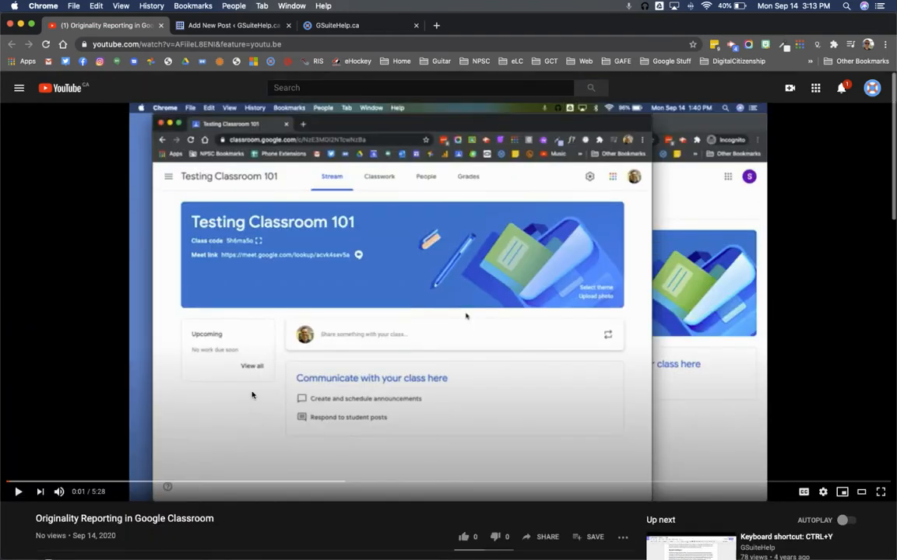
Copy the video's youtu.be share link and switch to the WordPress draft.
{"action": "scroll", "scroll_direction": "down", "scroll_amount": 3}
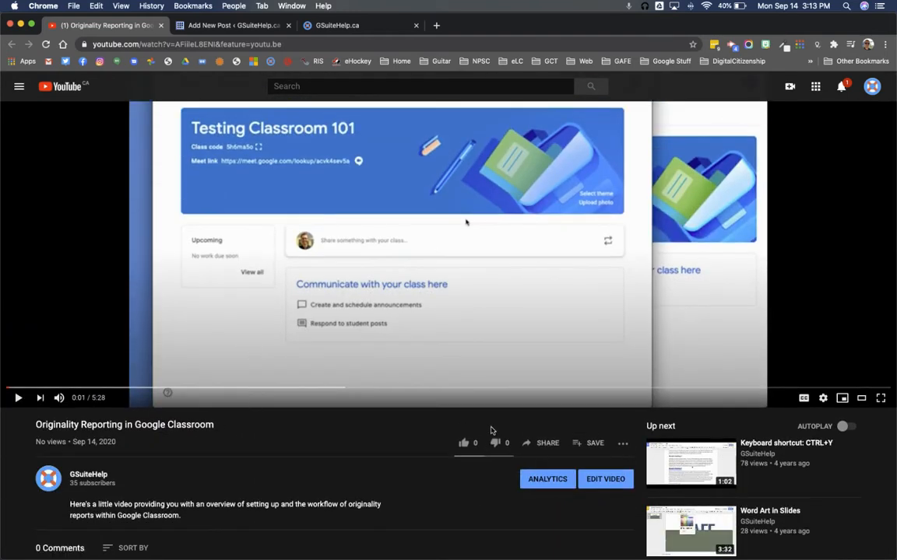
{"action": "left_click", "coordinate": [548, 442]}
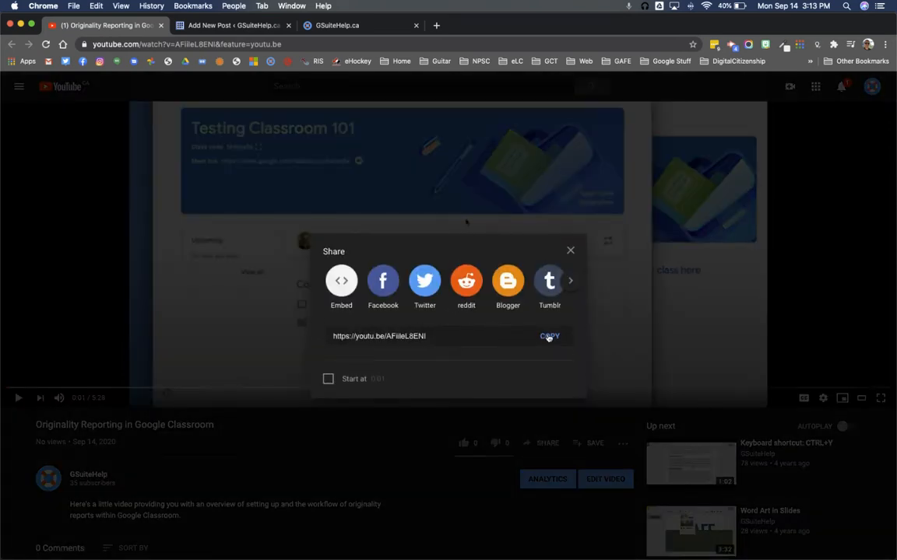
{"action": "left_click", "coordinate": [550, 336]}
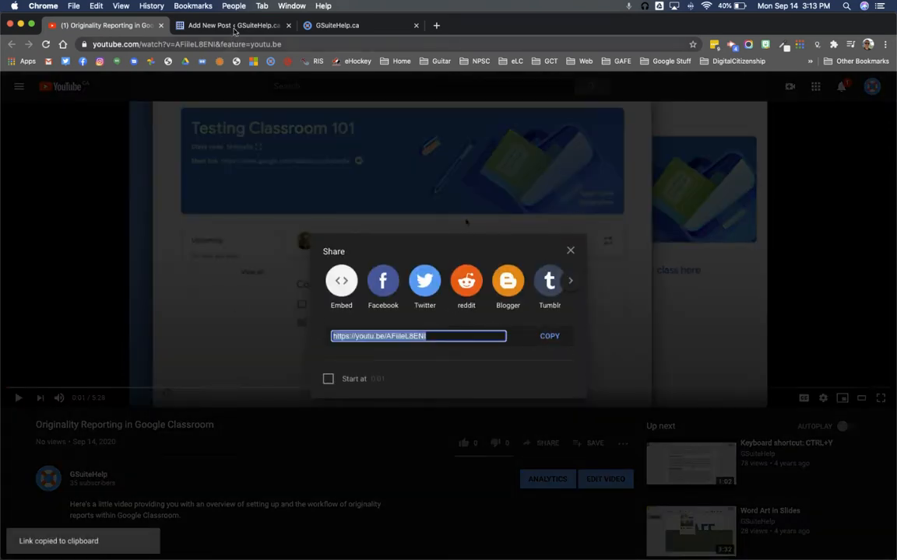
{"action": "left_click", "coordinate": [230, 24]}
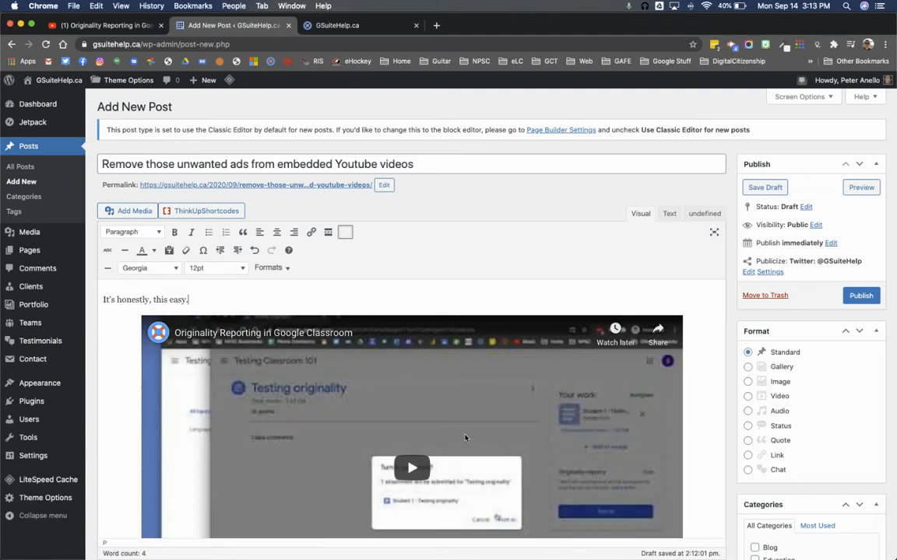
{"action": "mouse_move", "coordinate": [464, 367]}
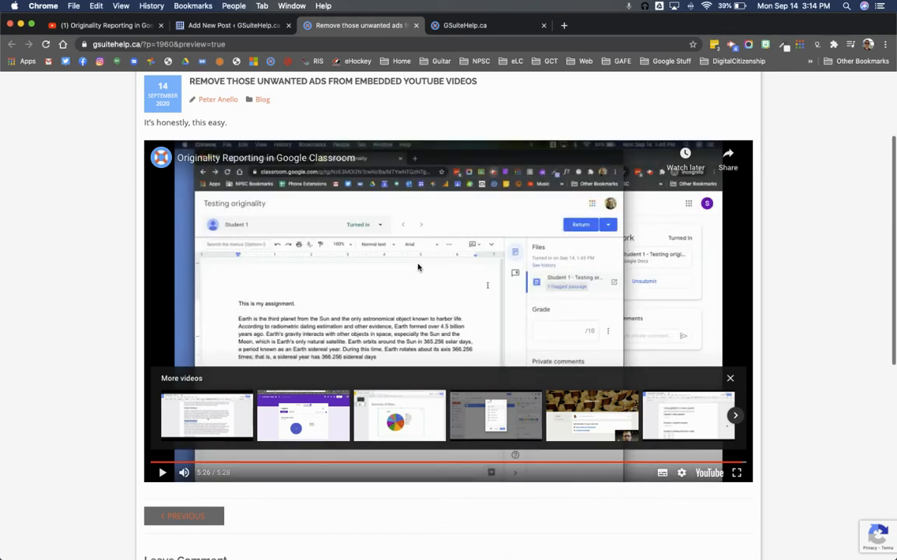
{"action": "mouse_move", "coordinate": [426, 308]}
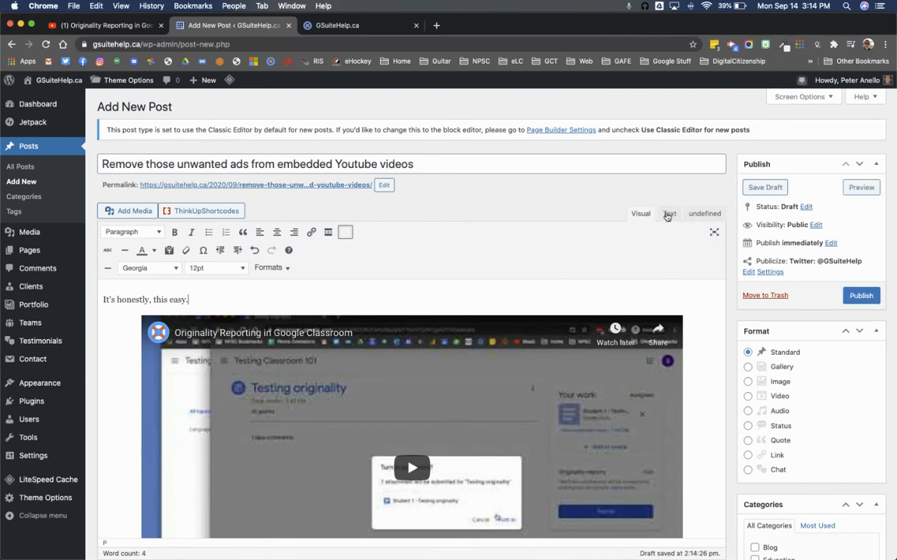
In the Text (HTML) view, append ?rel=0 to the youtu.be link.
{"action": "left_click", "coordinate": [670, 213]}
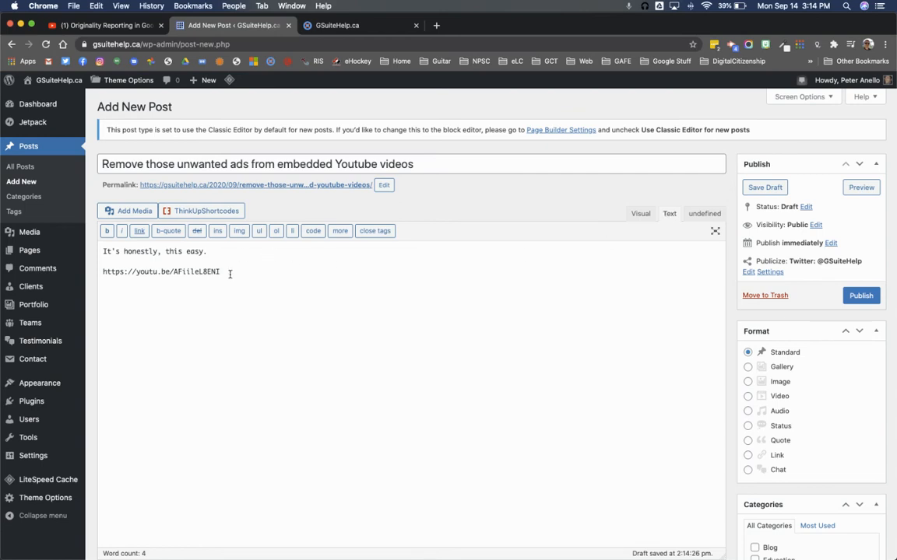
{"action": "type", "text": "?"}
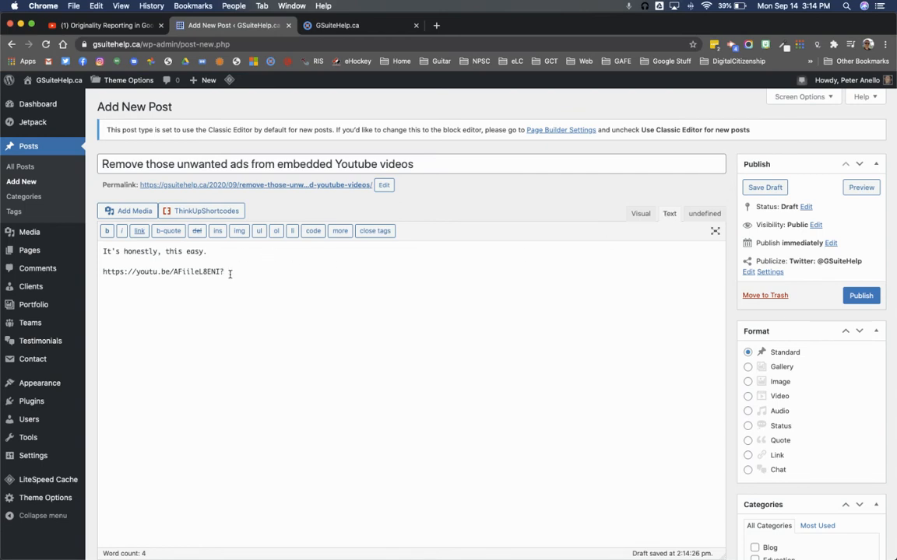
{"action": "type", "text": "rel=0"}
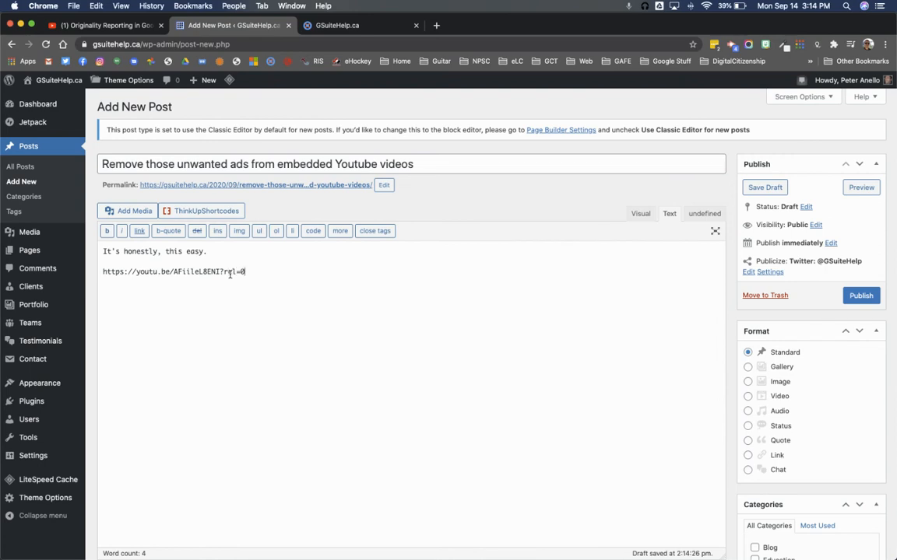
{"action": "double_click", "coordinate": [236, 271]}
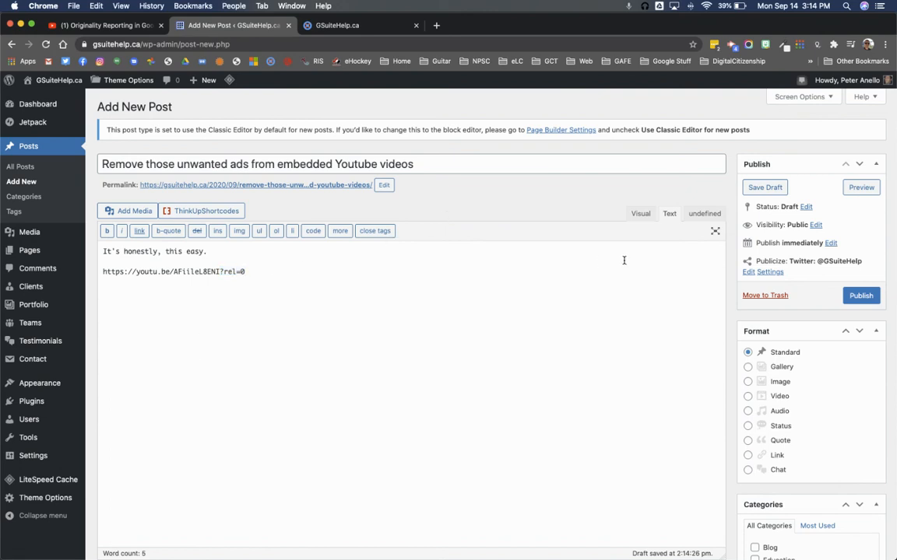
Return to the Visual editor and preview the updated draft in a new tab.
{"action": "left_click", "coordinate": [640, 213]}
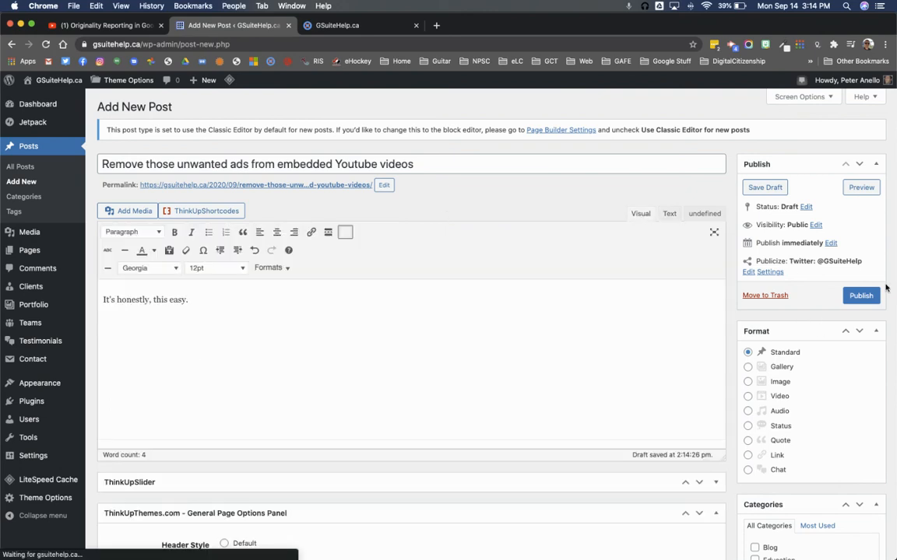
{"action": "left_click", "coordinate": [861, 295]}
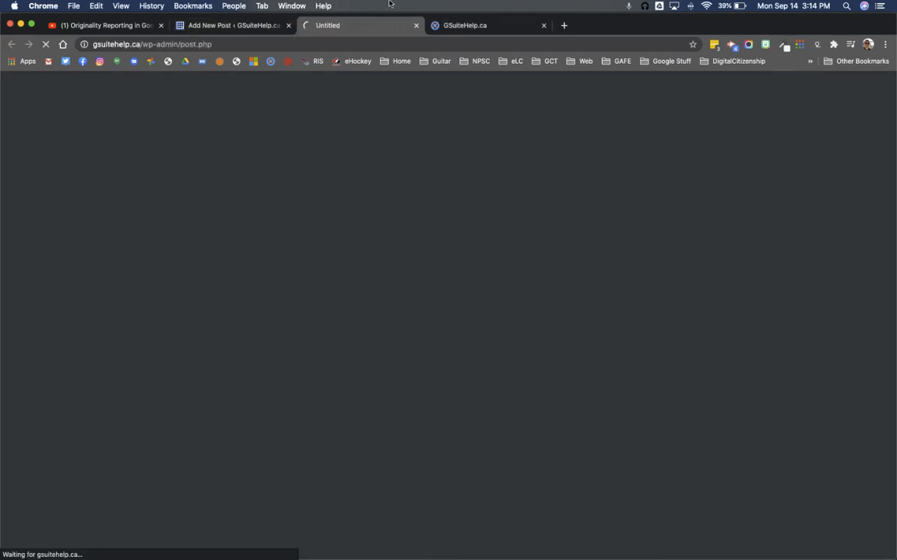